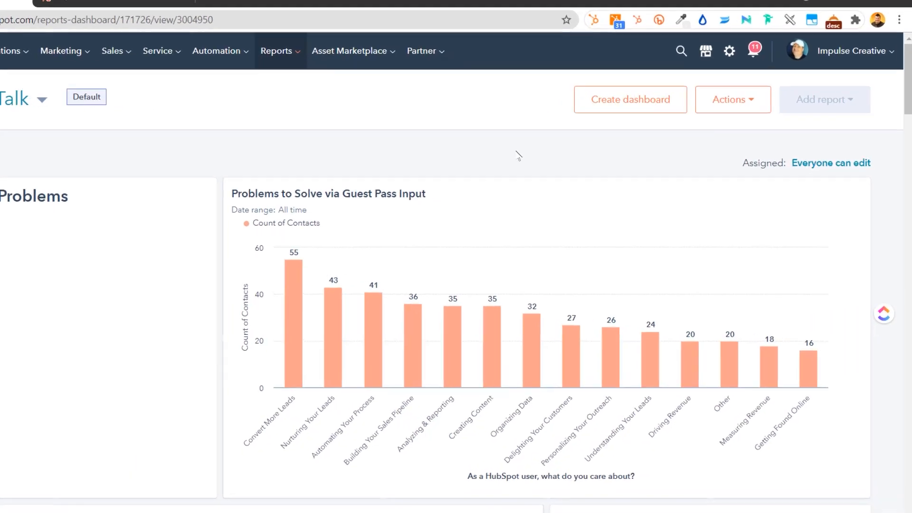
# Step: Switch to the empty tutorial dashboard from the dashboard selector
pyautogui.click(727, 99)
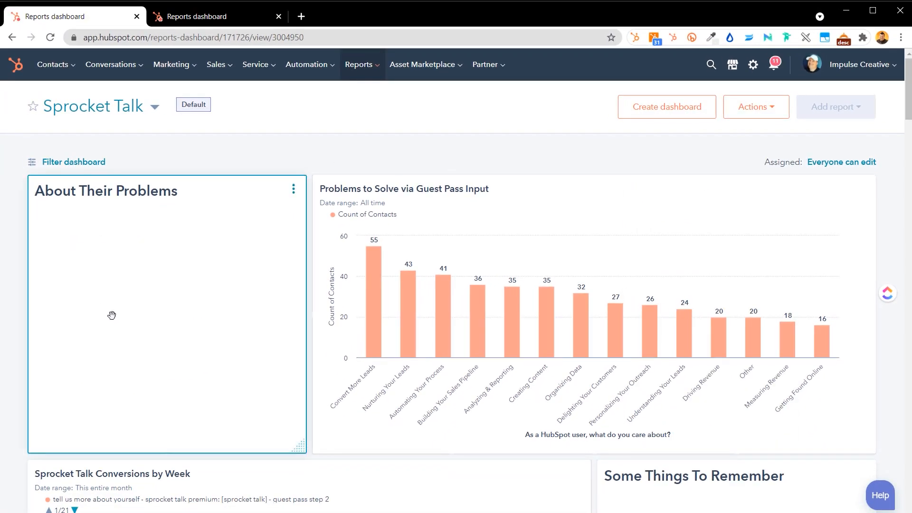
pyautogui.moveTo(478, 320)
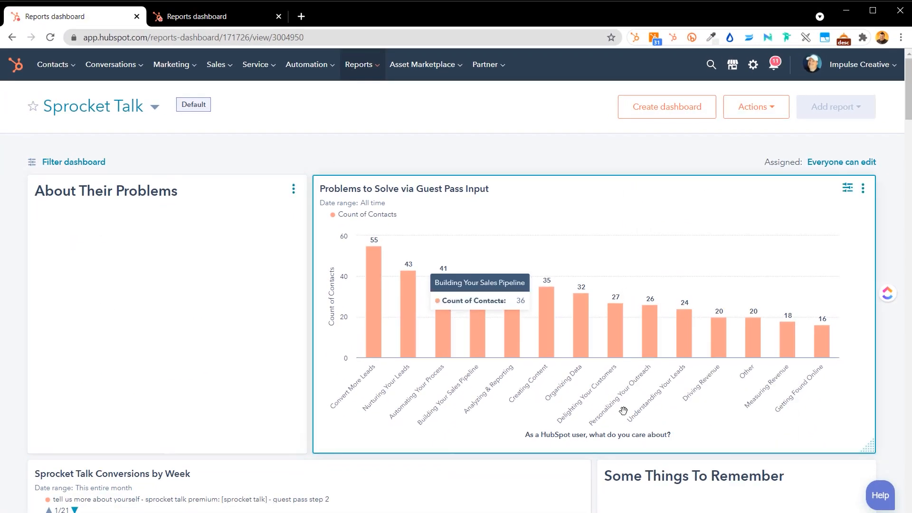
pyautogui.moveTo(256, 82)
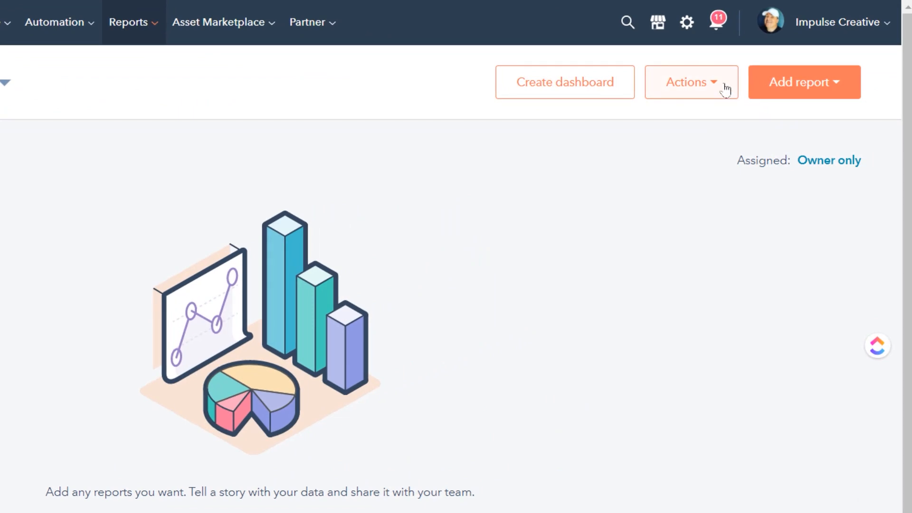
pyautogui.moveTo(718, 87)
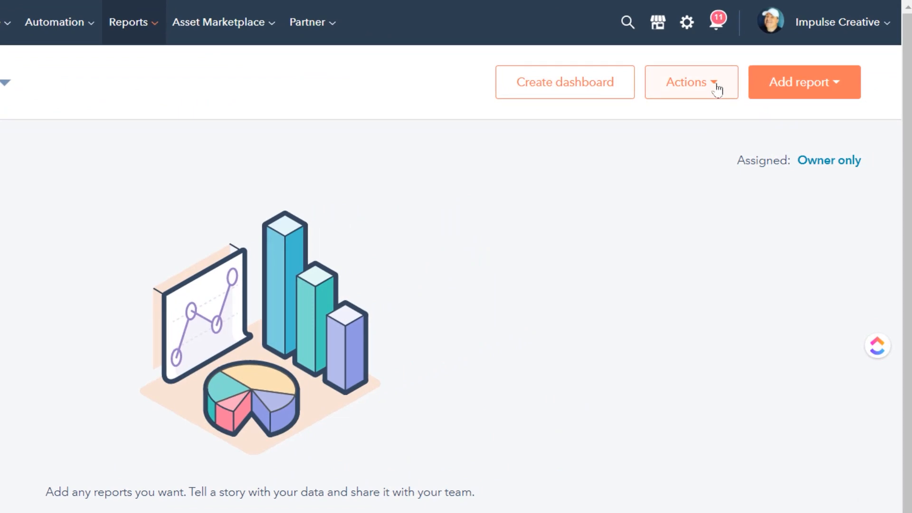
# Step: Start an image widget via Actions > Insert images, text, or video and upload the funnel screenshot from the Desktop
pyautogui.click(689, 82)
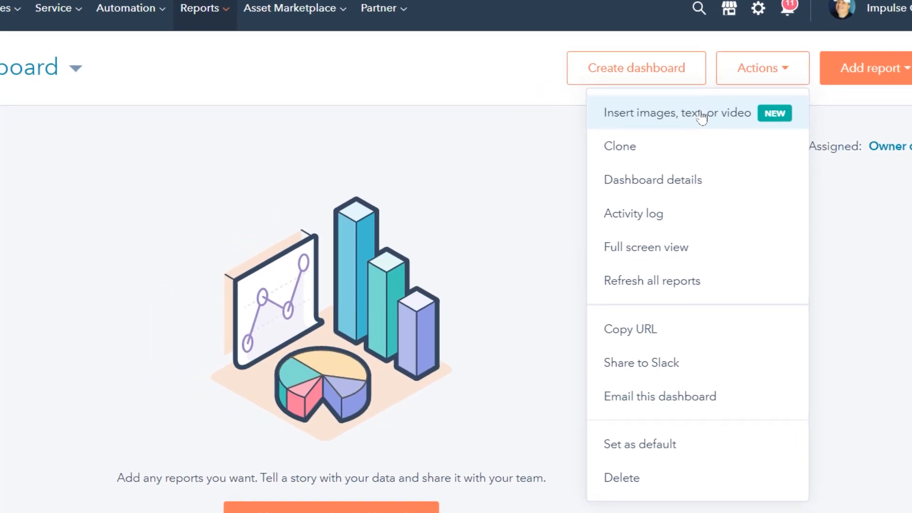
pyautogui.click(676, 113)
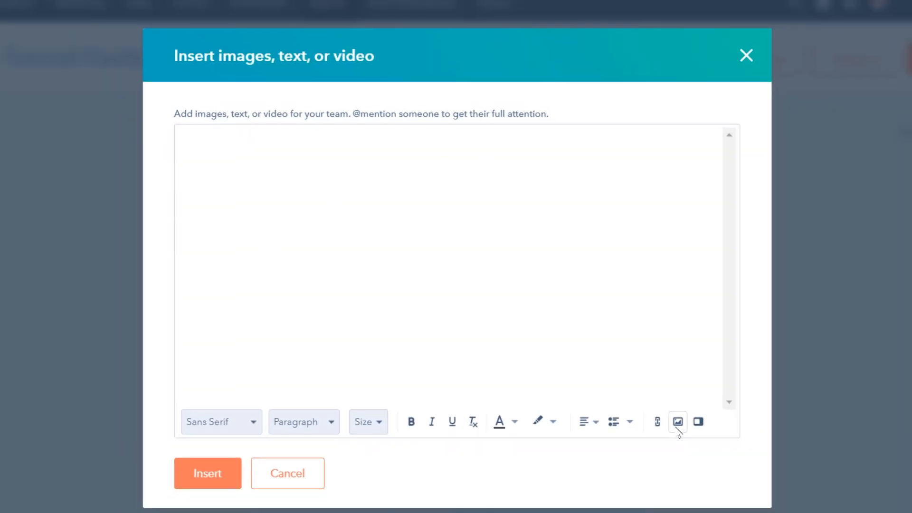
pyautogui.click(676, 421)
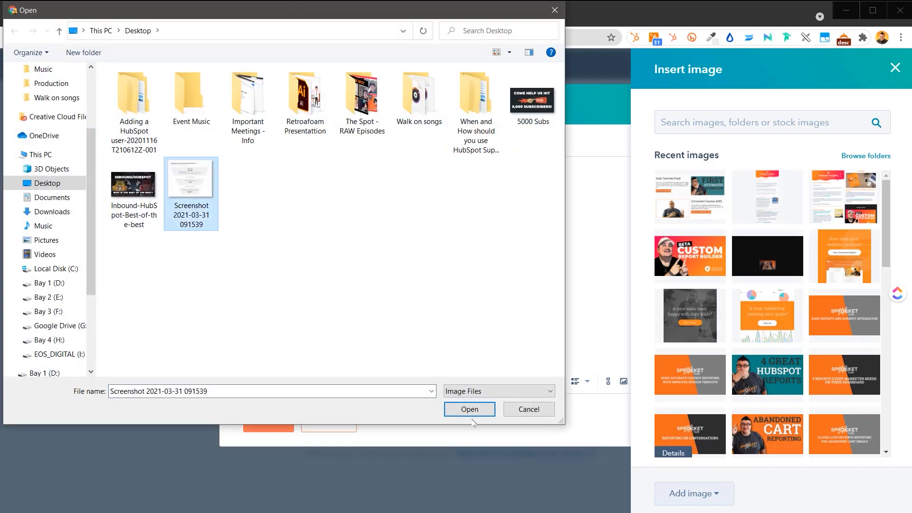
pyautogui.click(468, 408)
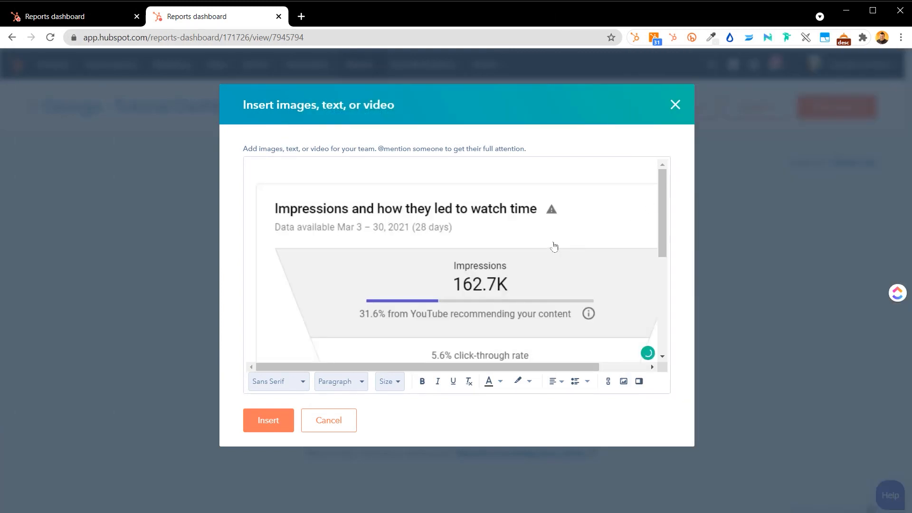
# Step: Insert the impressions-to-watch-time funnel image widget onto the dashboard
pyautogui.click(268, 419)
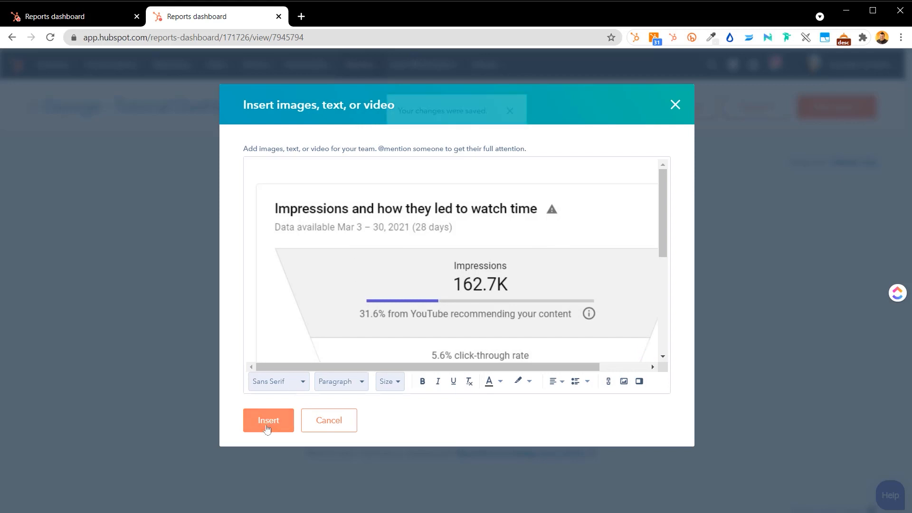
pyautogui.click(267, 420)
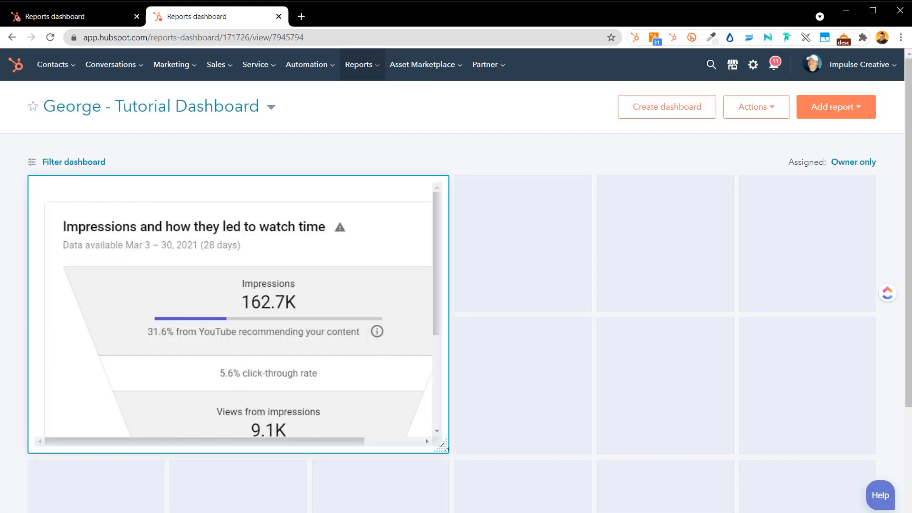
pyautogui.scroll(-3)
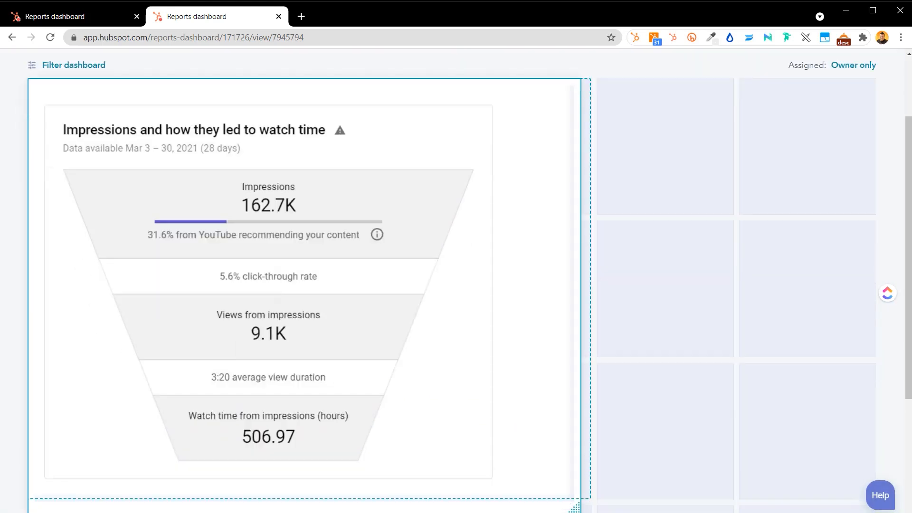
pyautogui.scroll(-3)
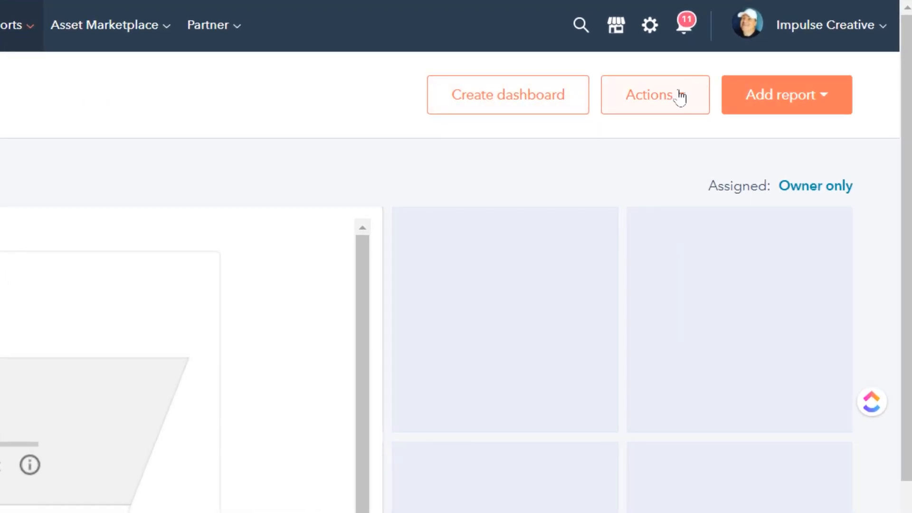
# Step: Add a text widget reading 'Notes' beside the image through Actions > Insert images, text, or video
pyautogui.click(654, 94)
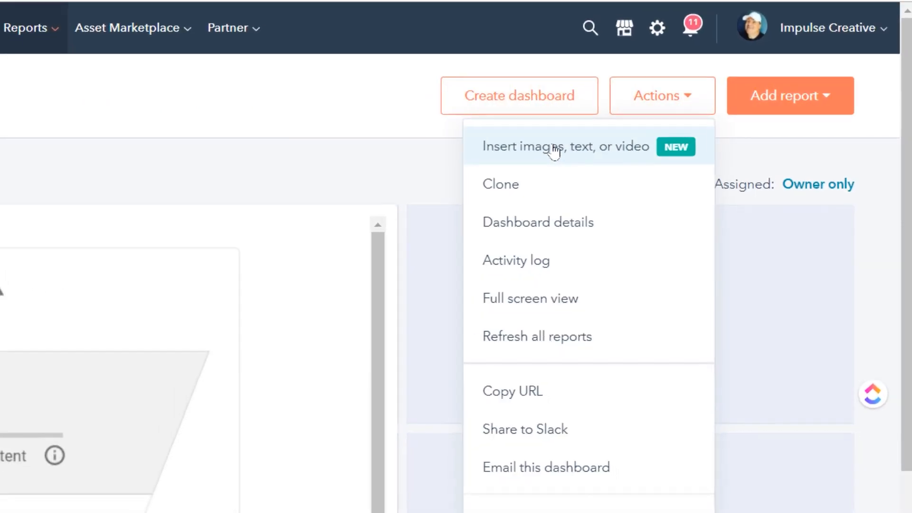
pyautogui.click(563, 146)
pyautogui.write('Notes')
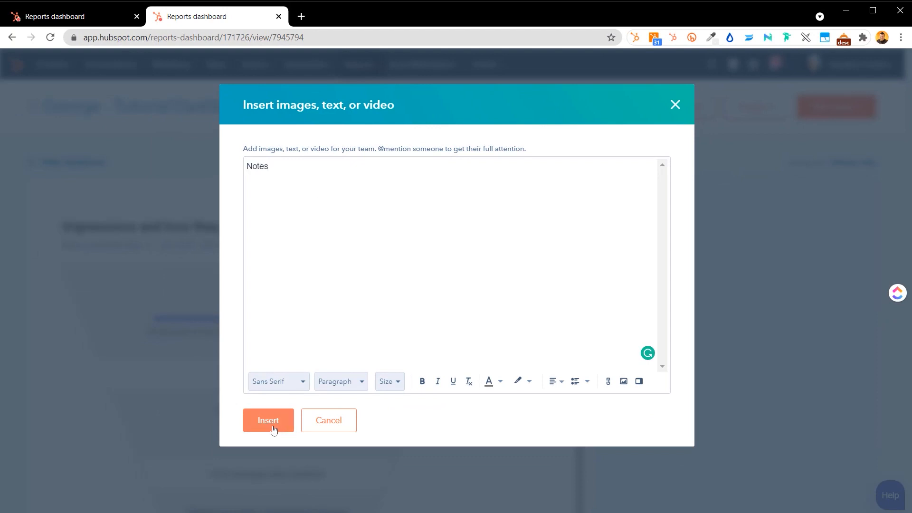
pyautogui.click(268, 420)
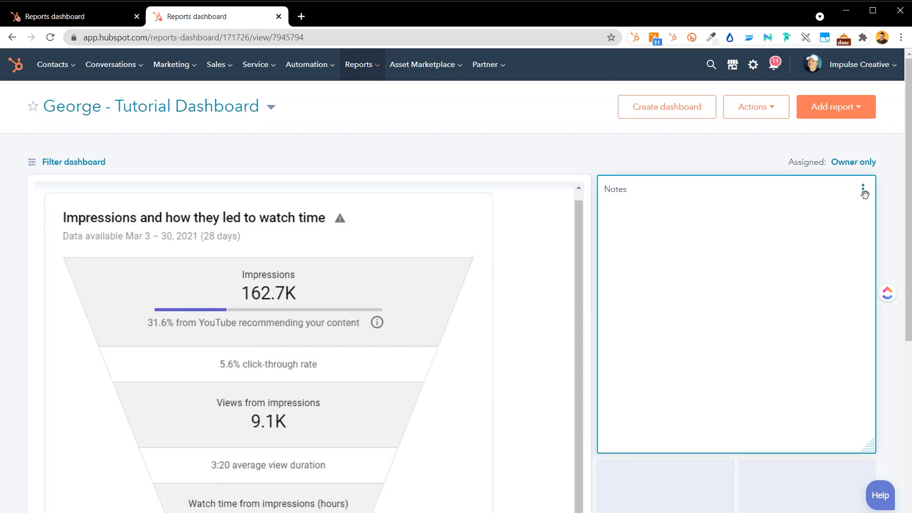
# Step: Restyle the word 'Notes' as a Heading 2 in the widget's content editor, then dismiss the editor
pyautogui.click(863, 188)
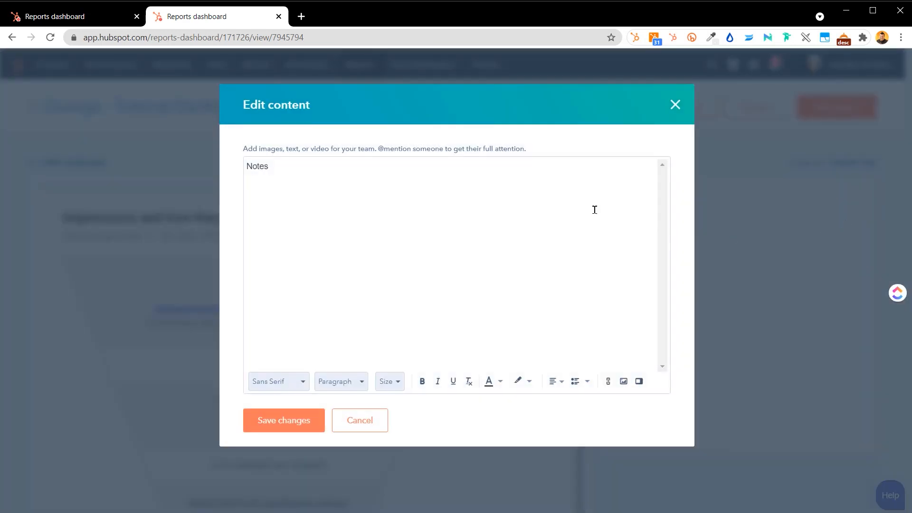
pyautogui.doubleClick(257, 166)
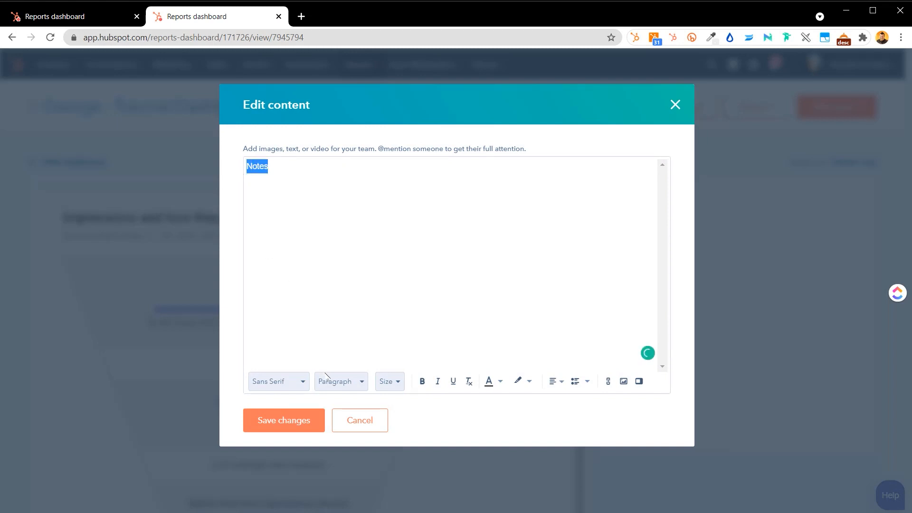
pyautogui.click(341, 381)
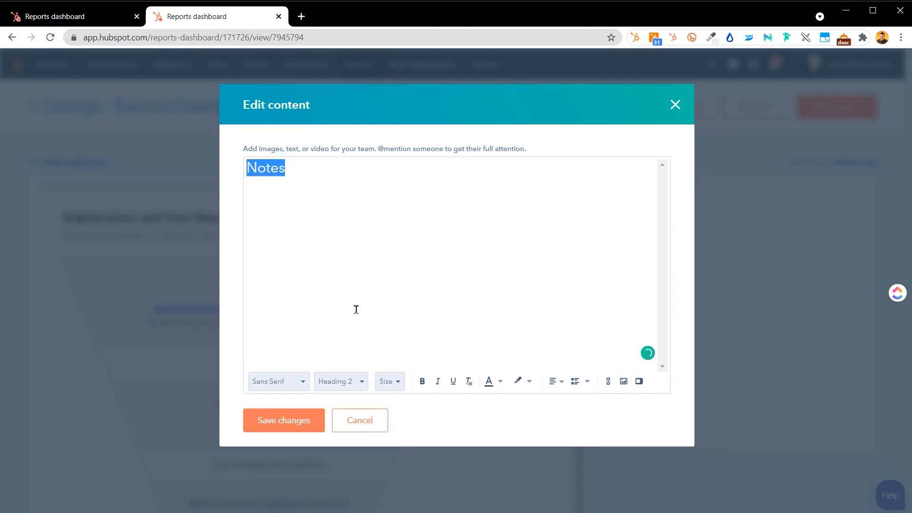
pyautogui.click(422, 381)
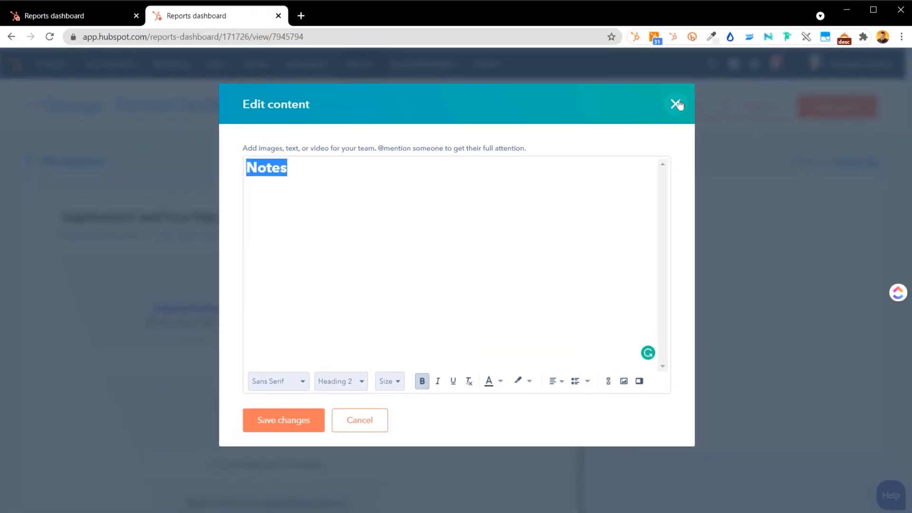
pyautogui.click(675, 104)
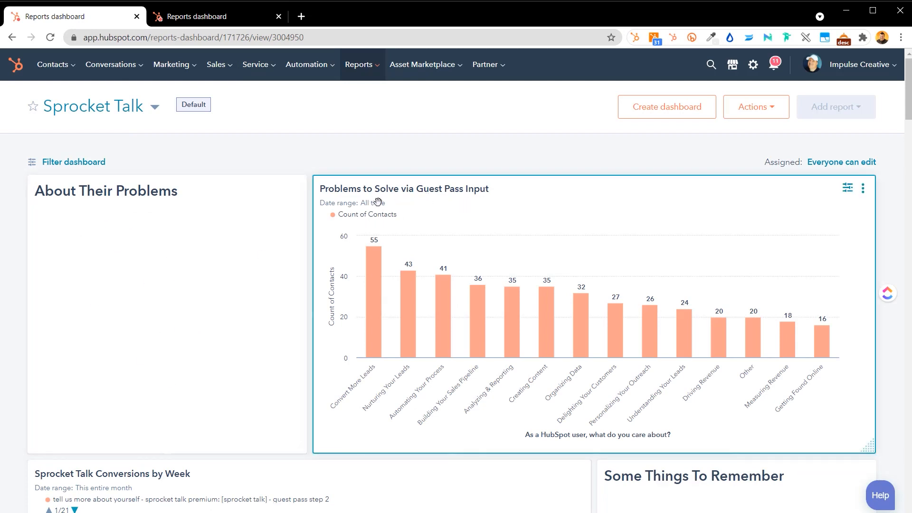
# Step: Embed a video from the library into the About Their Problems widget and save the note
pyautogui.scroll(-3)
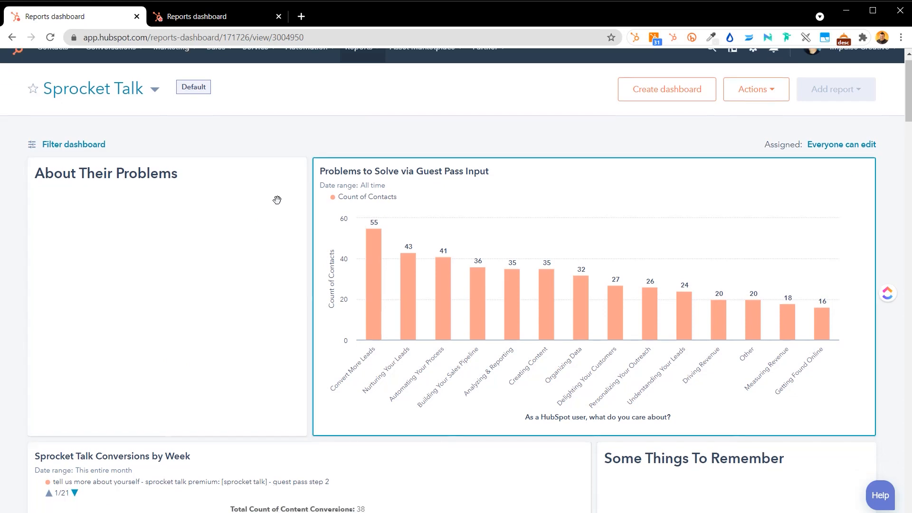
pyautogui.click(293, 172)
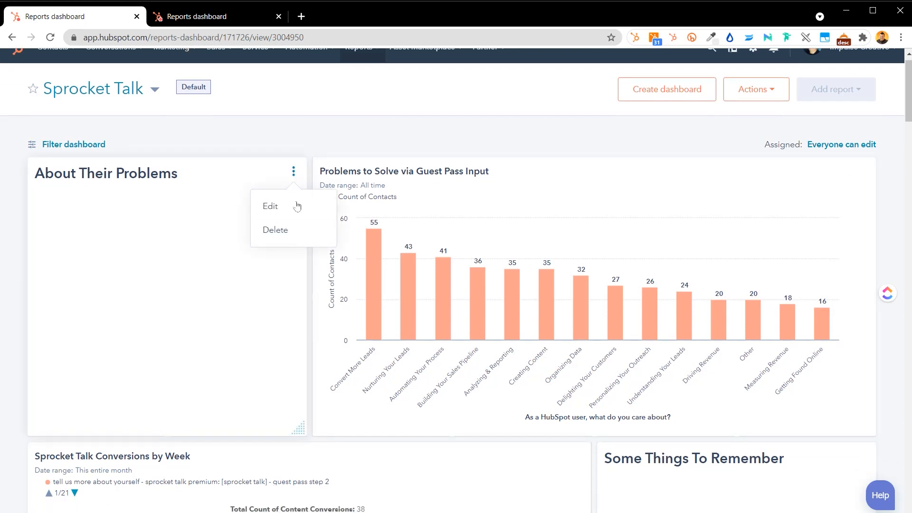
pyautogui.click(269, 206)
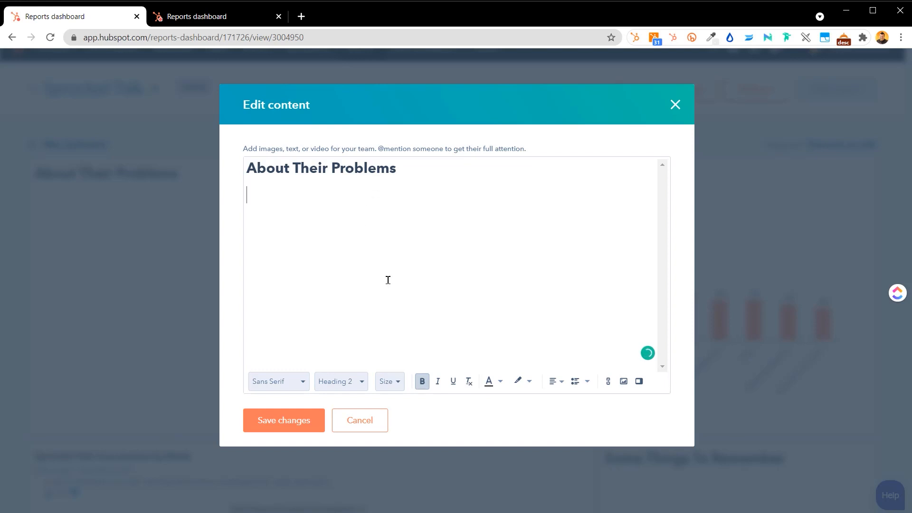
pyautogui.click(638, 381)
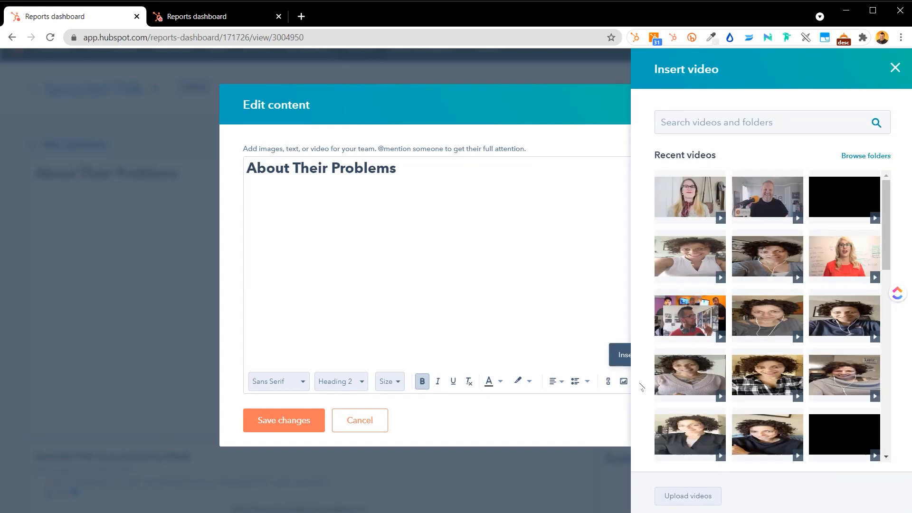
pyautogui.scroll(-3)
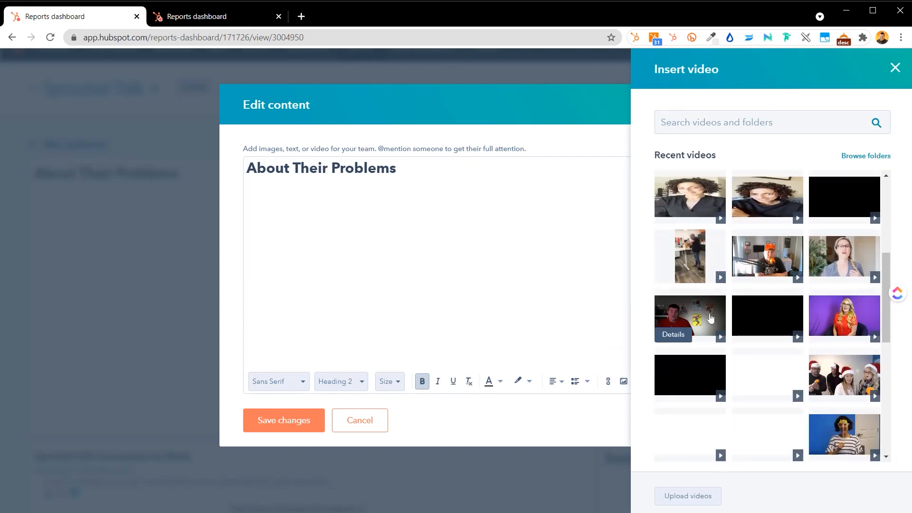
pyautogui.click(690, 317)
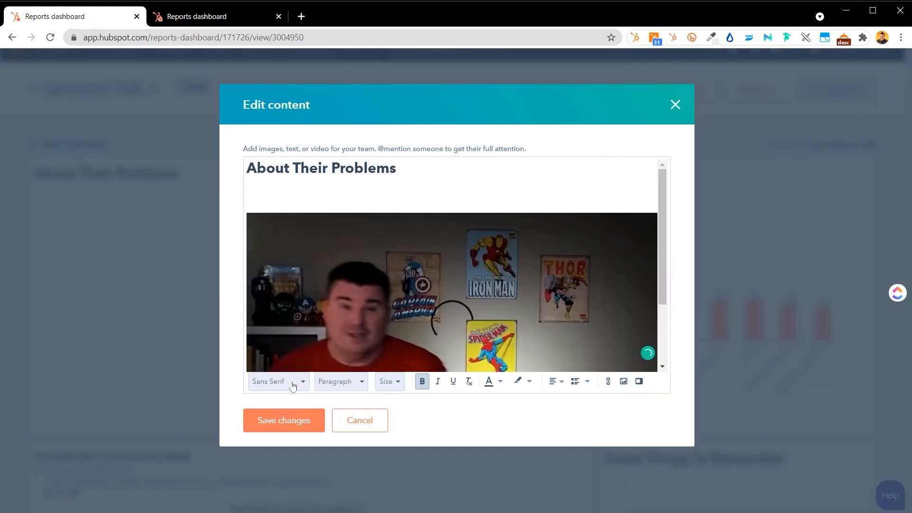
pyautogui.click(283, 419)
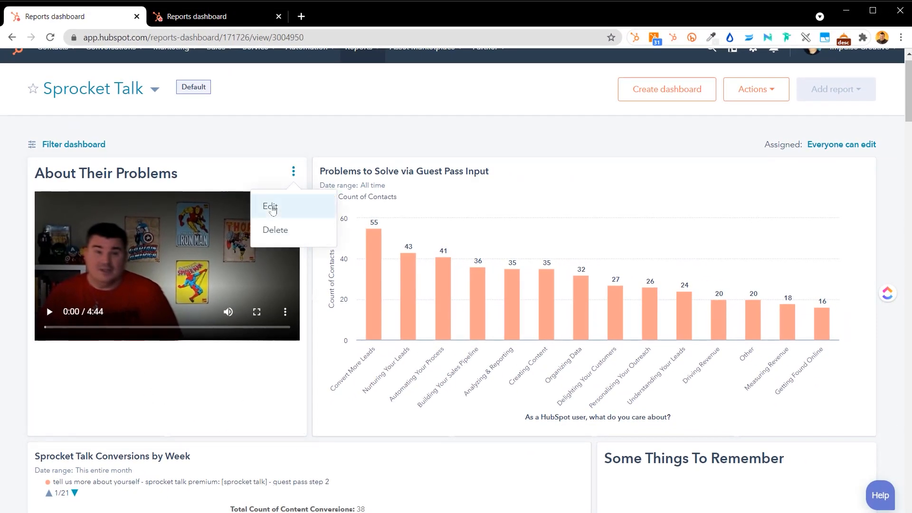
# Step: Reopen the About Their Problems widget and save its changes to the dashboard
pyautogui.click(270, 206)
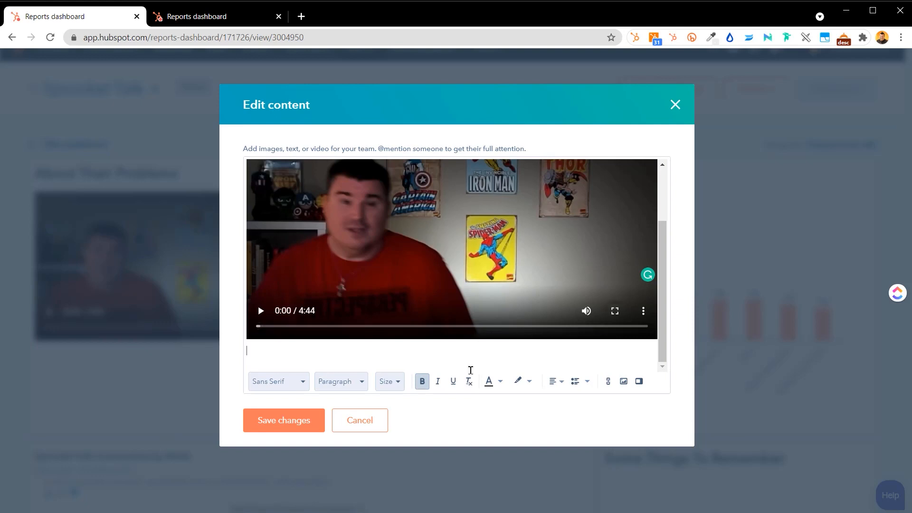
pyautogui.click(284, 420)
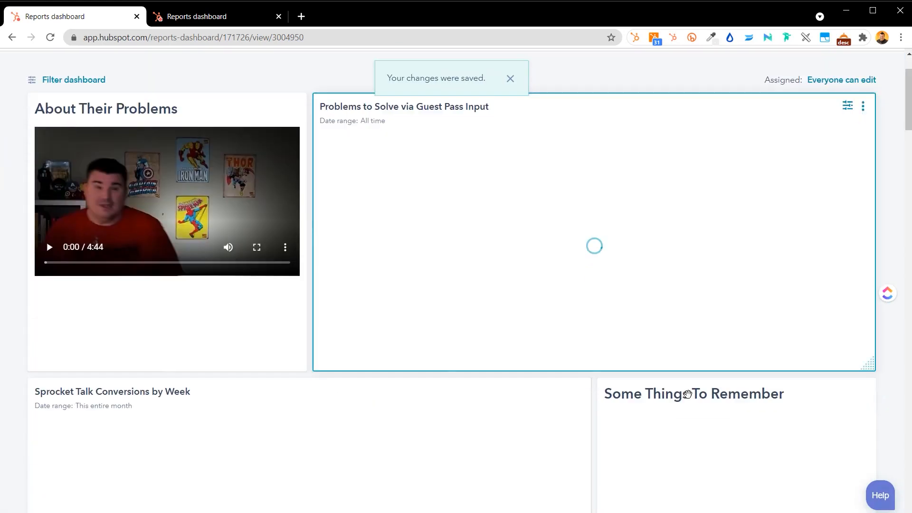
pyautogui.scroll(-3)
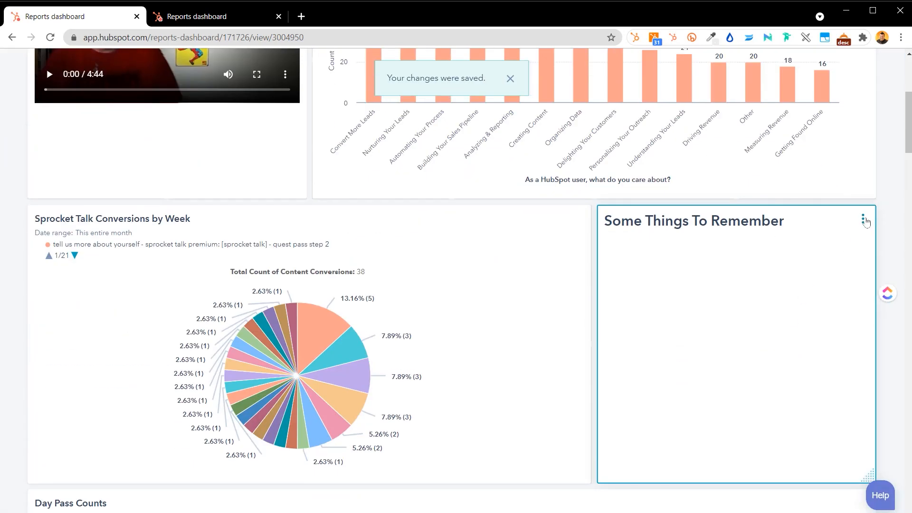
# Step: Edit the Some Things To Remember note and enter the lines Thing 1, Thing 2, Thing 3
pyautogui.click(862, 220)
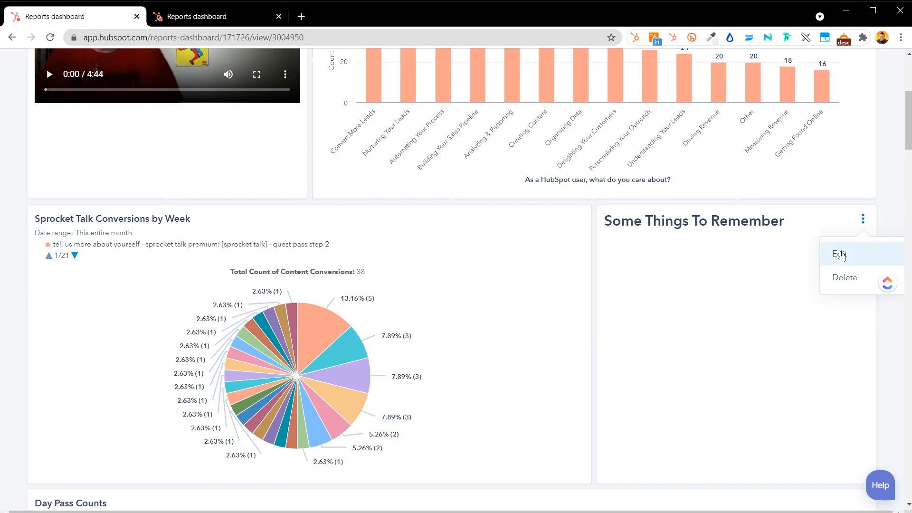
pyautogui.click(840, 254)
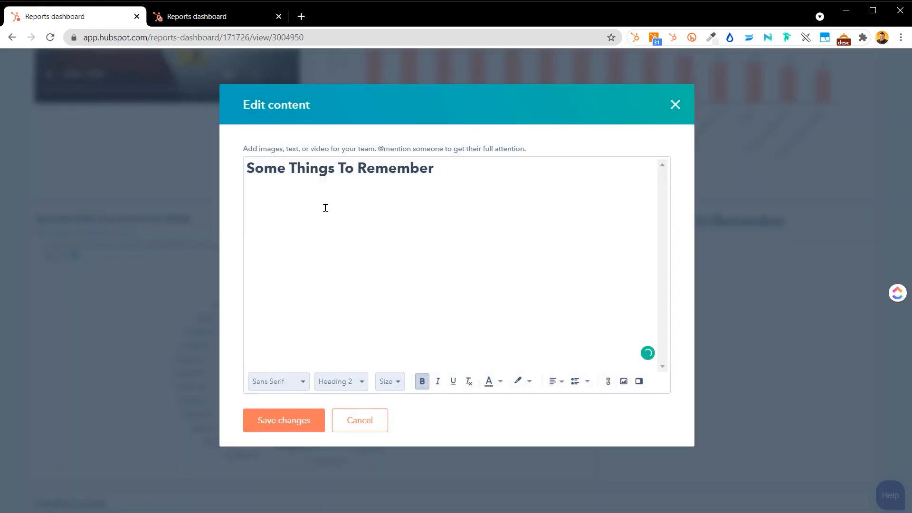
pyautogui.write('Thing 1')
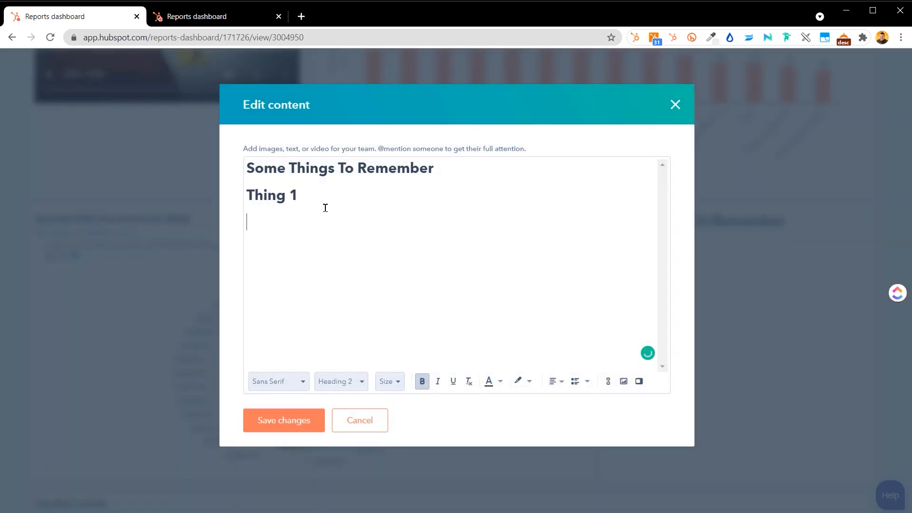
pyautogui.write('Thing 2')
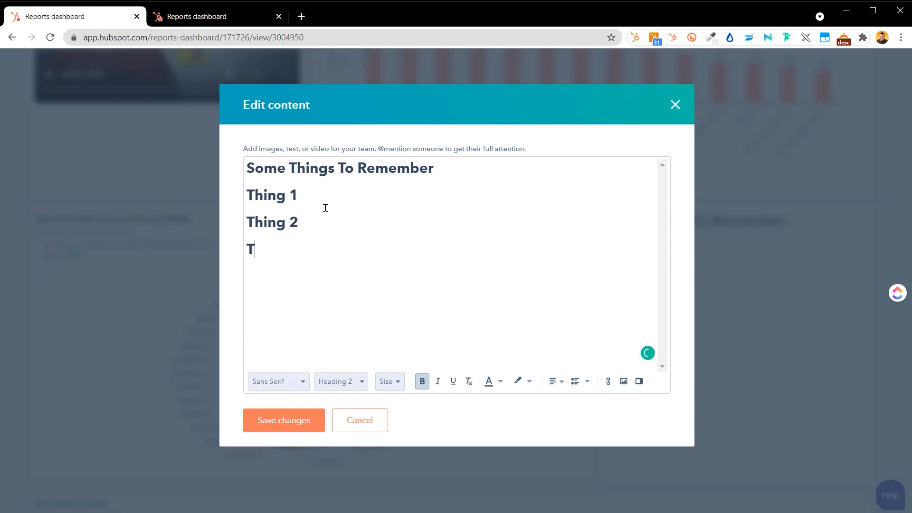
pyautogui.write('hing 3')
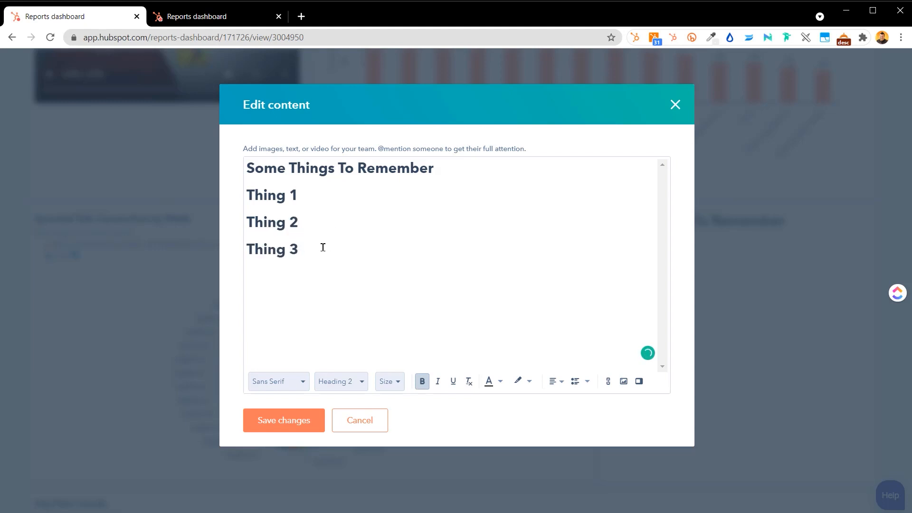
# Step: Make the three items a paragraph-style bulleted list and begin adding a link to Thing 2
pyautogui.click(340, 381)
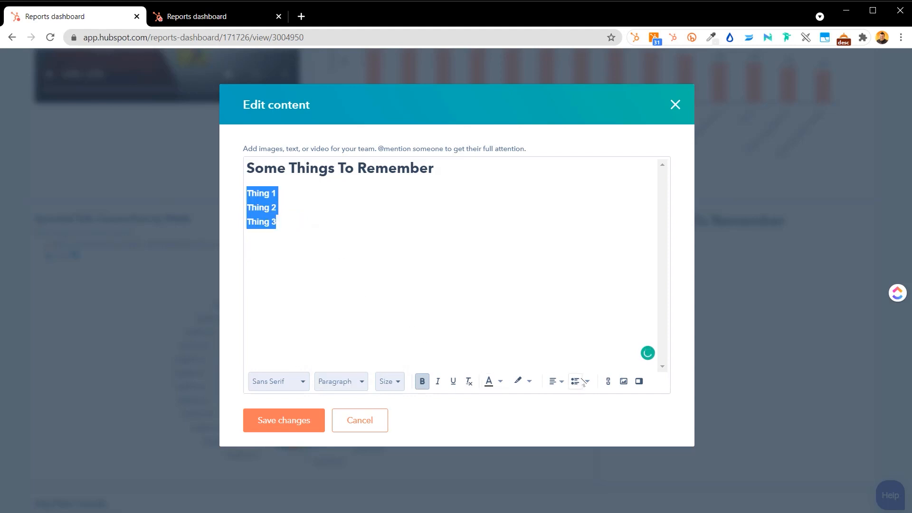
pyautogui.click(573, 381)
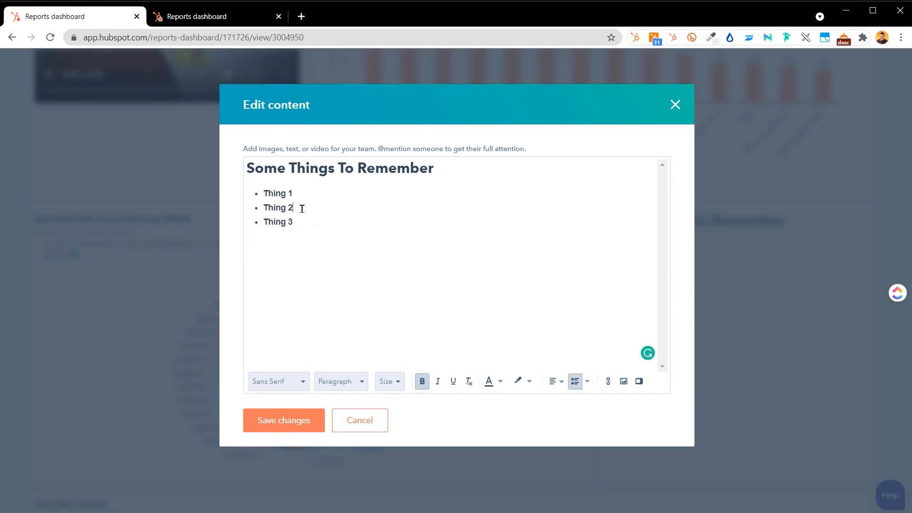
pyautogui.doubleClick(276, 208)
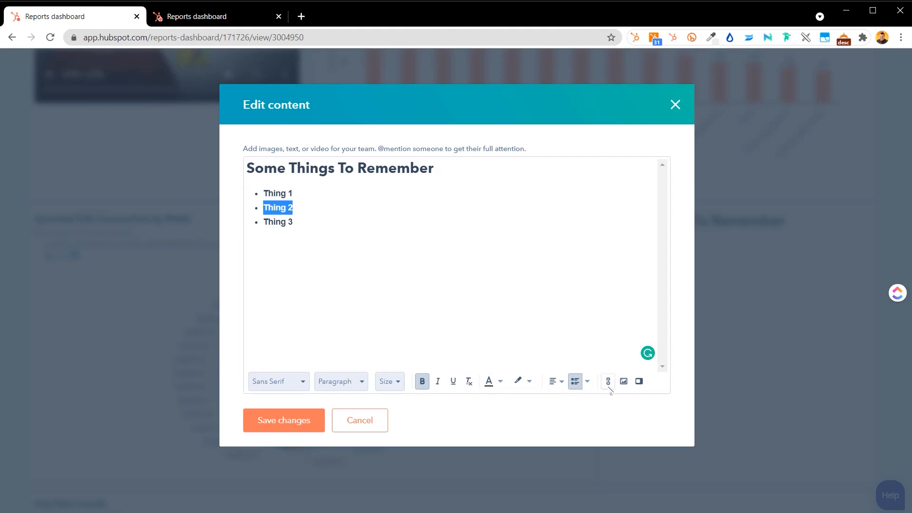
pyautogui.click(608, 380)
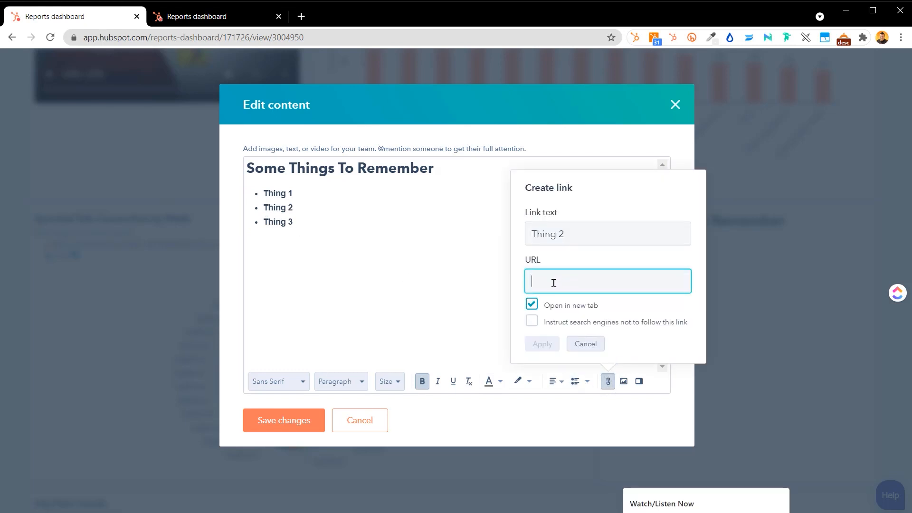
pyautogui.click(283, 420)
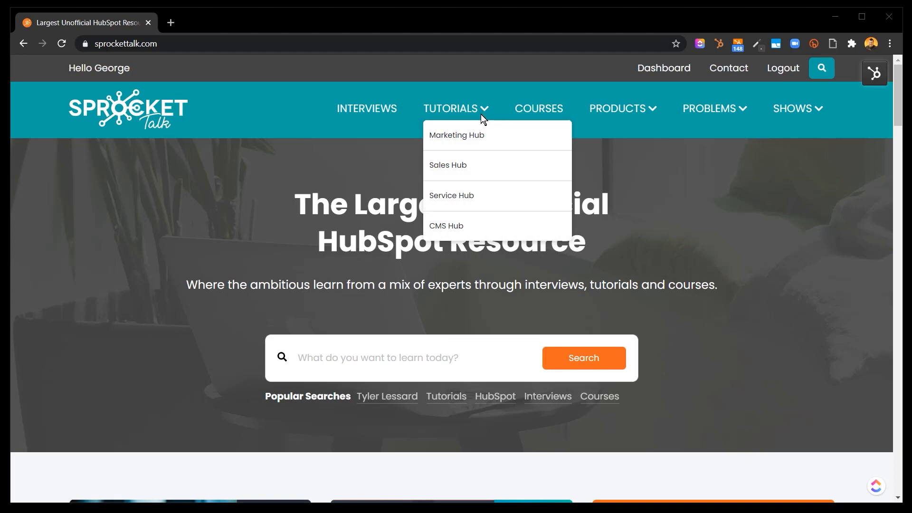
pyautogui.moveTo(446, 226)
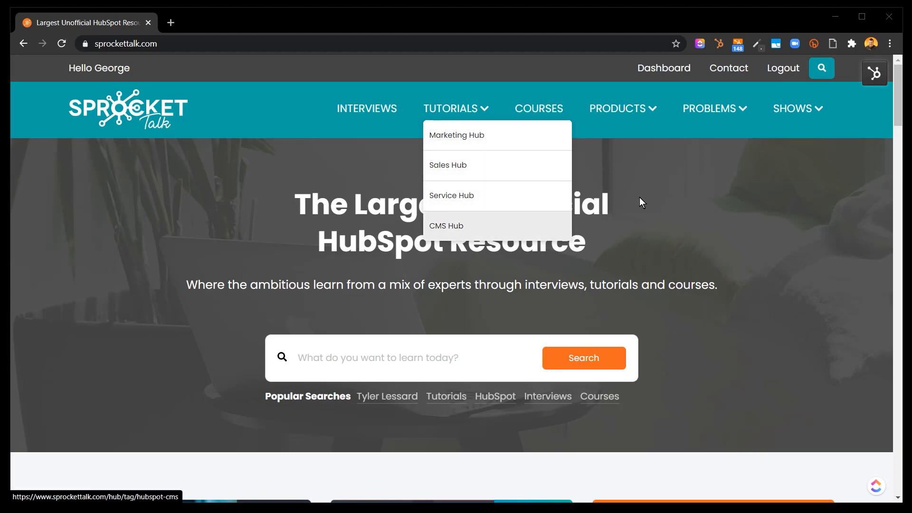